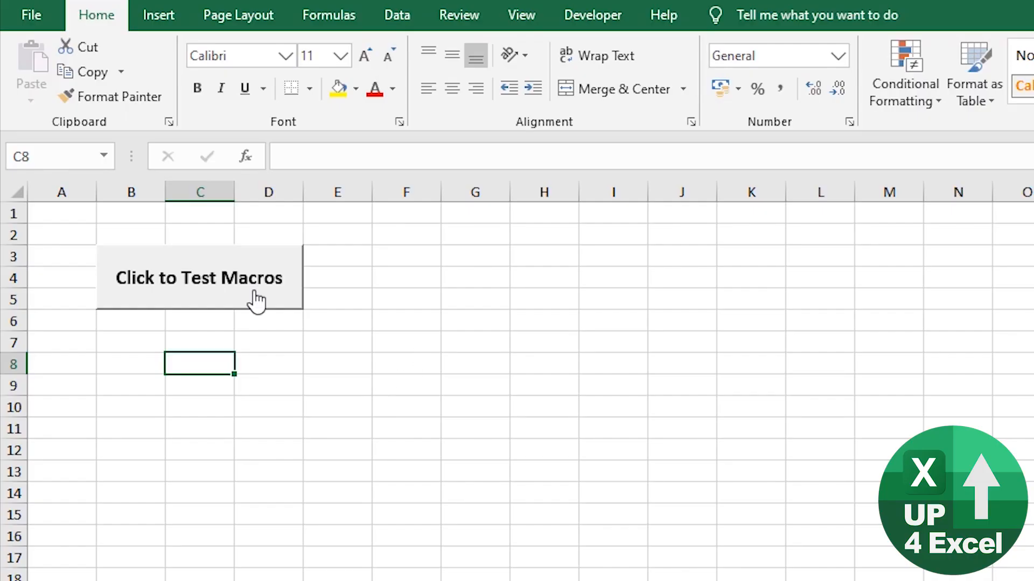
Run the sbTest macro from the sheet button and dismiss its 'Hello, from Up4Excel' message
{"action": "left_click", "coordinate": [198, 277]}
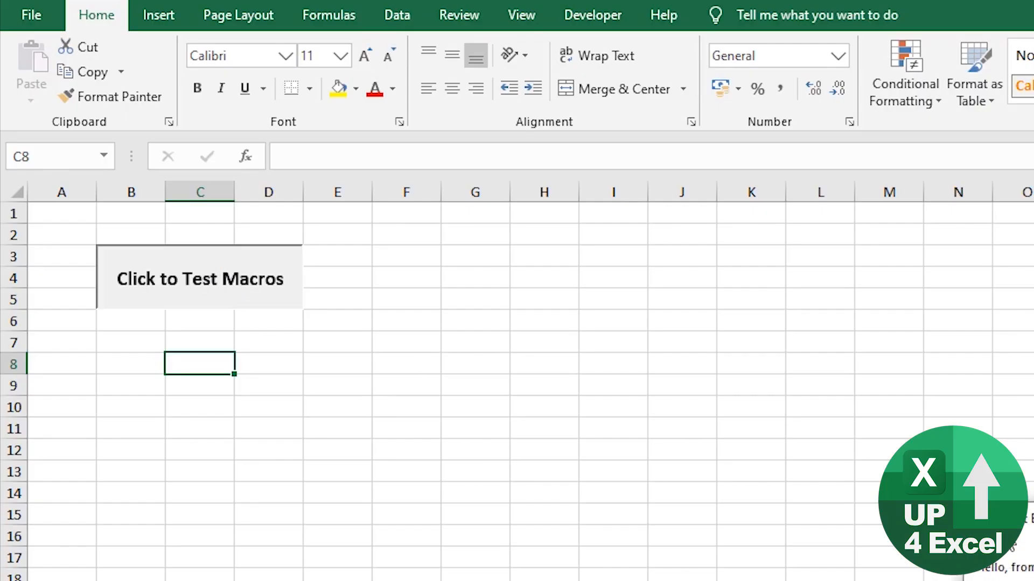
{"action": "left_click", "coordinate": [198, 277]}
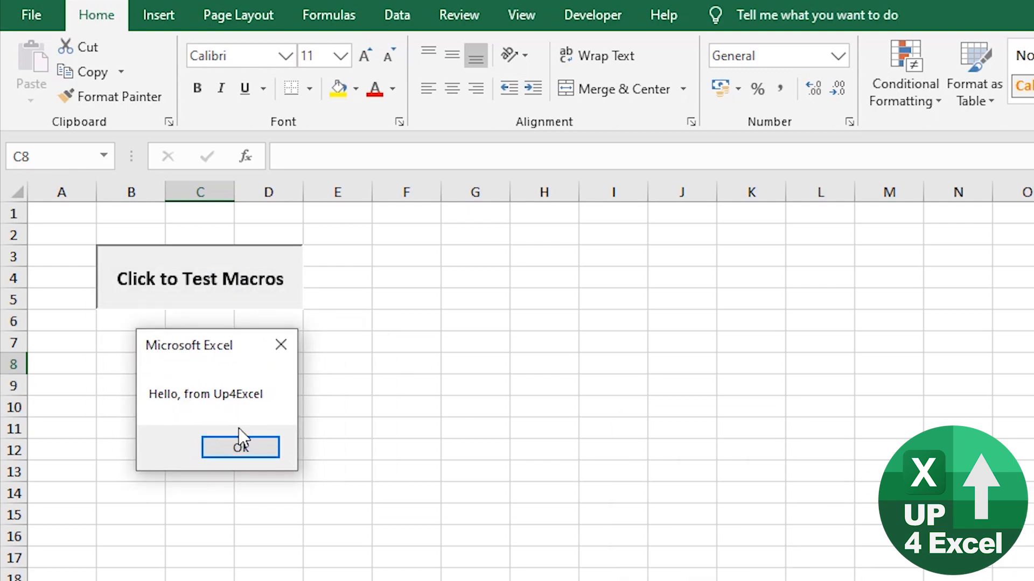
{"action": "left_click", "coordinate": [240, 446]}
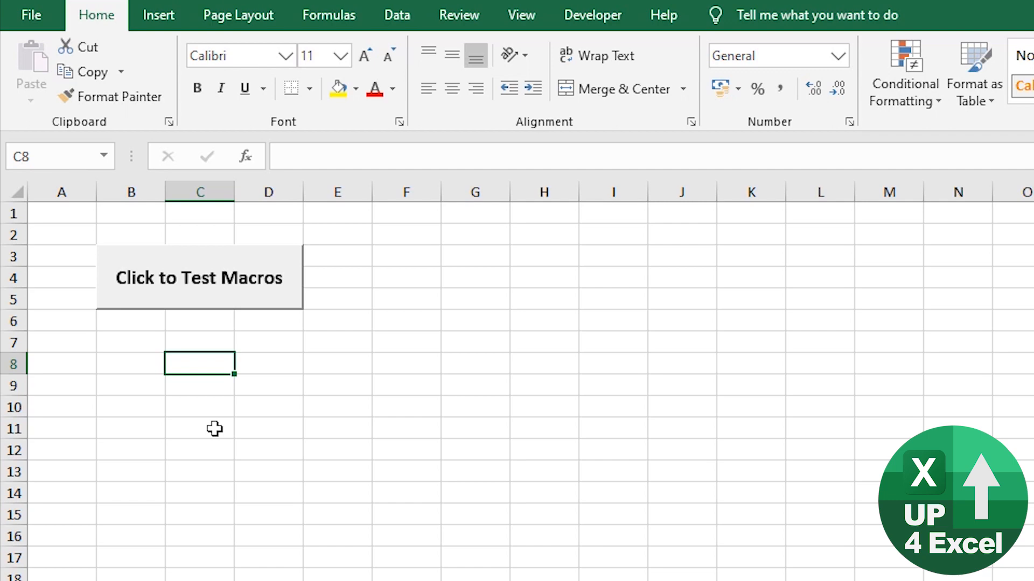
Bring up the code editor with Alt+F11 and view the mdTest module's sbTest routine
{"action": "key", "text": "Alt+F11"}
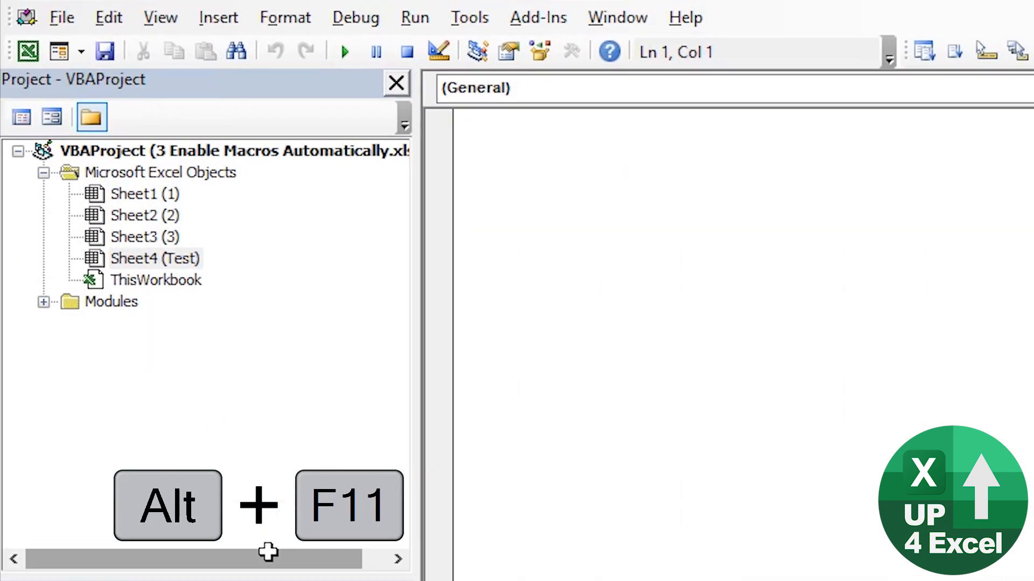
{"action": "mouse_move", "coordinate": [22, 541]}
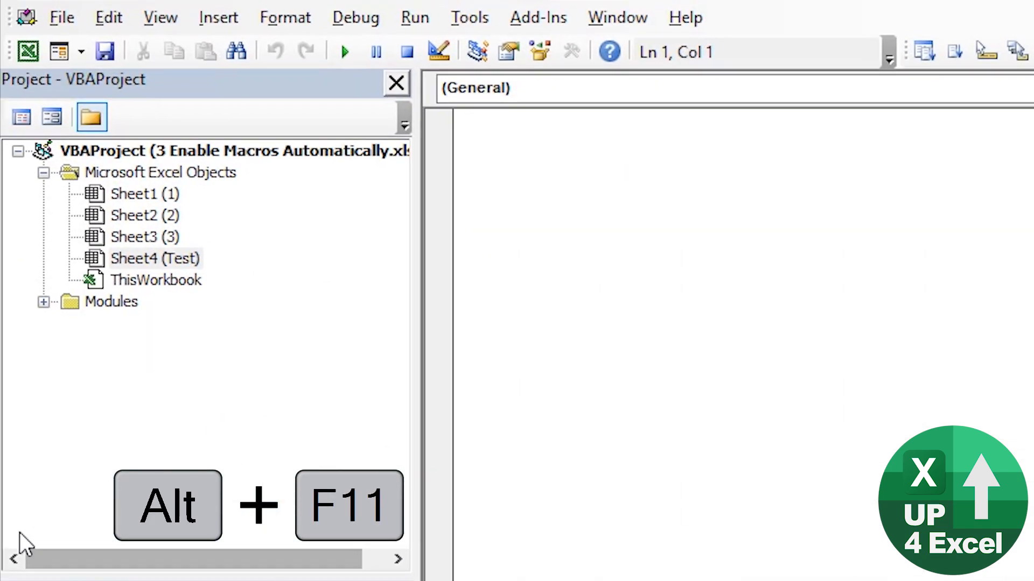
{"action": "left_click", "coordinate": [42, 301]}
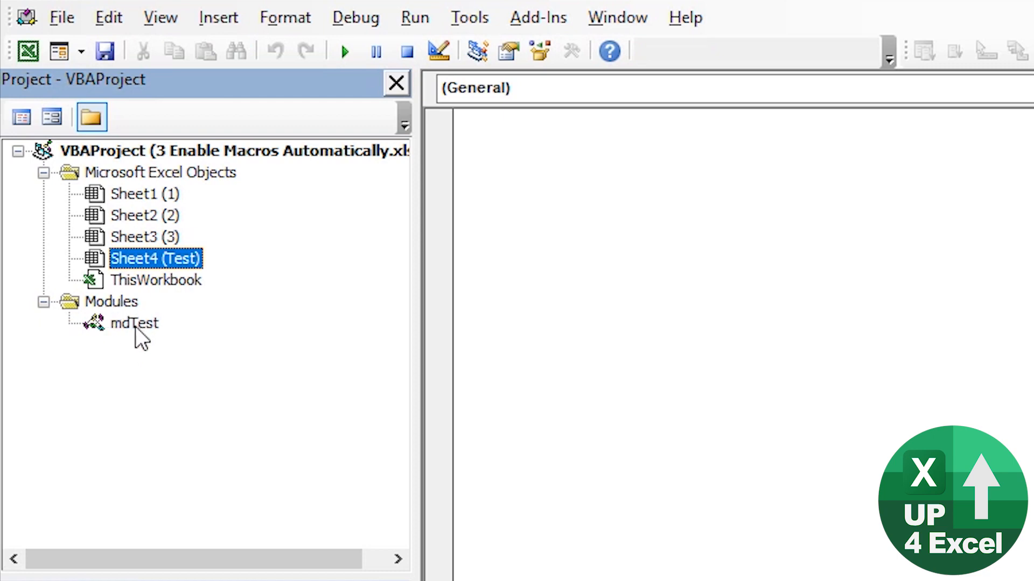
{"action": "double_click", "coordinate": [133, 323]}
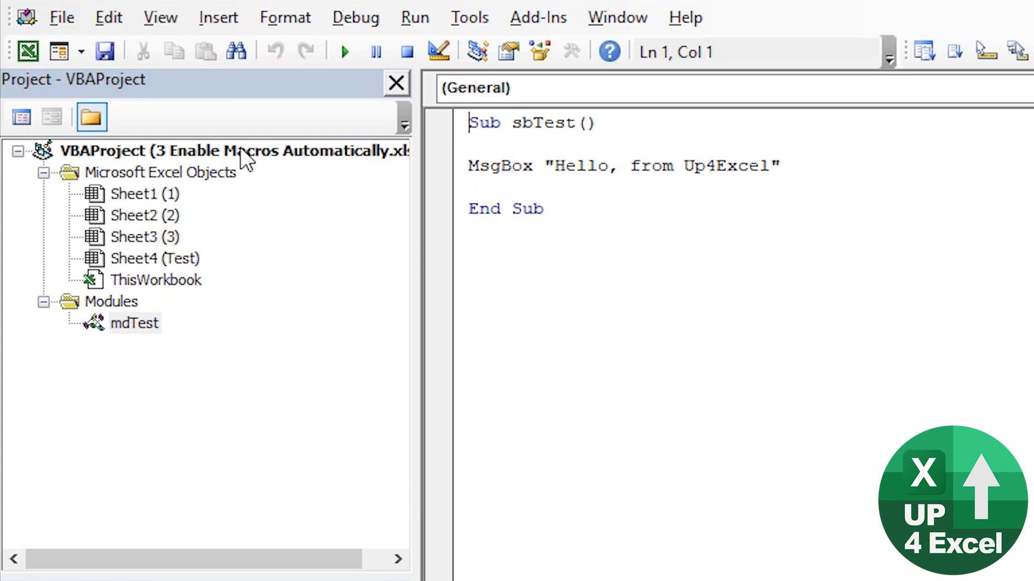
{"action": "mouse_move", "coordinate": [195, 184]}
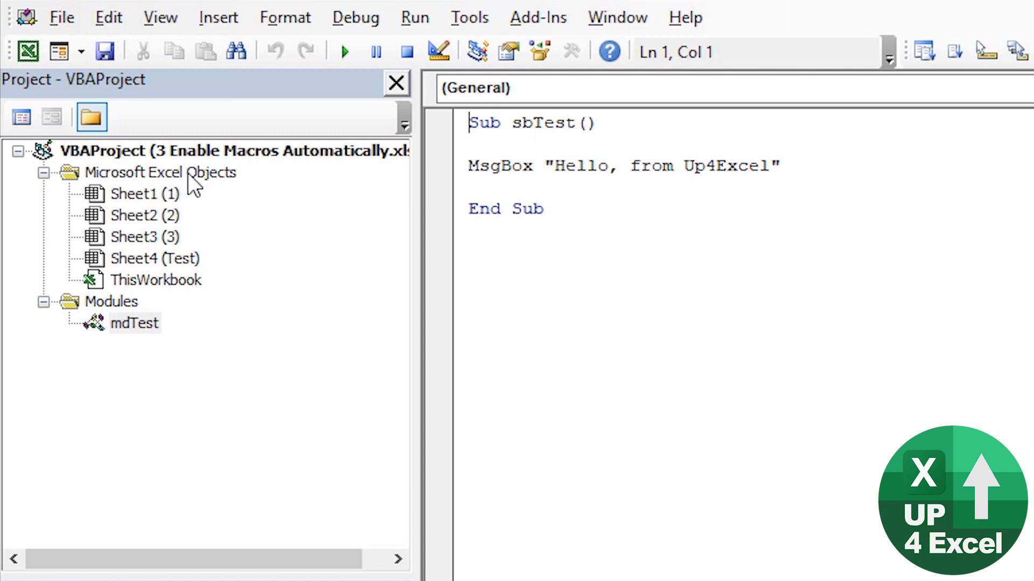
{"action": "left_click", "coordinate": [160, 172]}
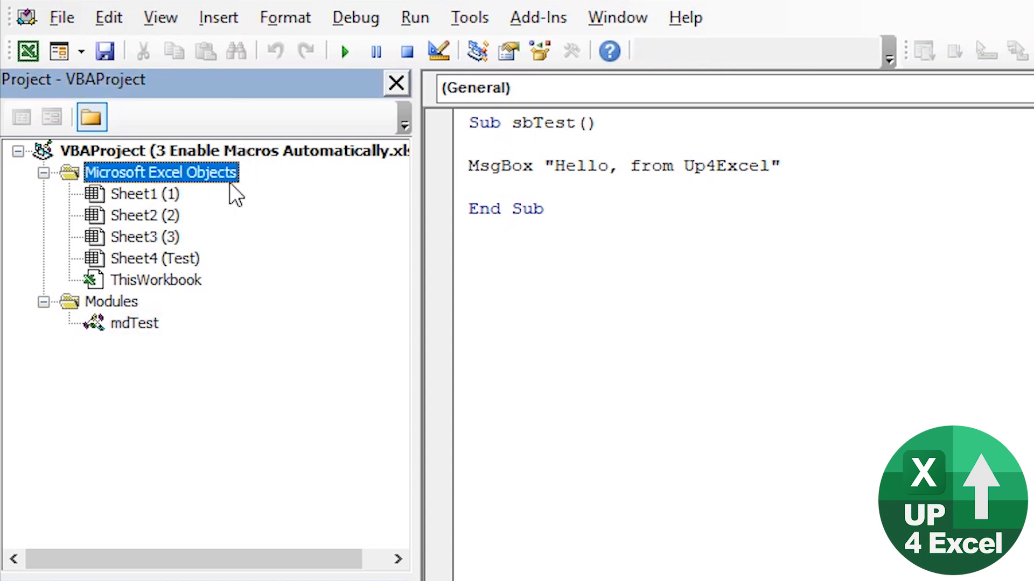
{"action": "mouse_move", "coordinate": [154, 272]}
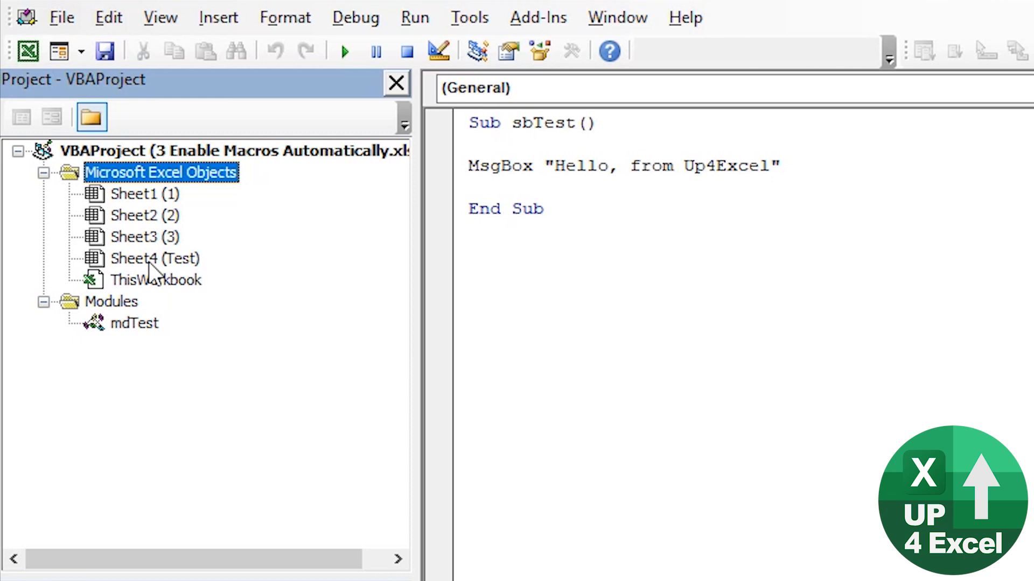
{"action": "mouse_move", "coordinate": [162, 297]}
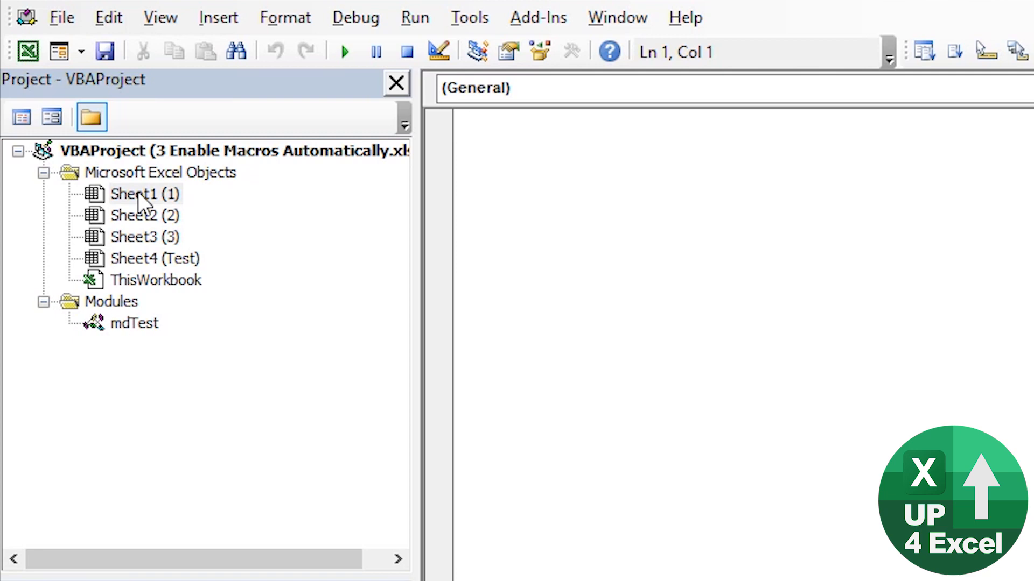
Show Sheet1's code and pick the Worksheet object, creating its SelectionChange stub
{"action": "left_click", "coordinate": [143, 194]}
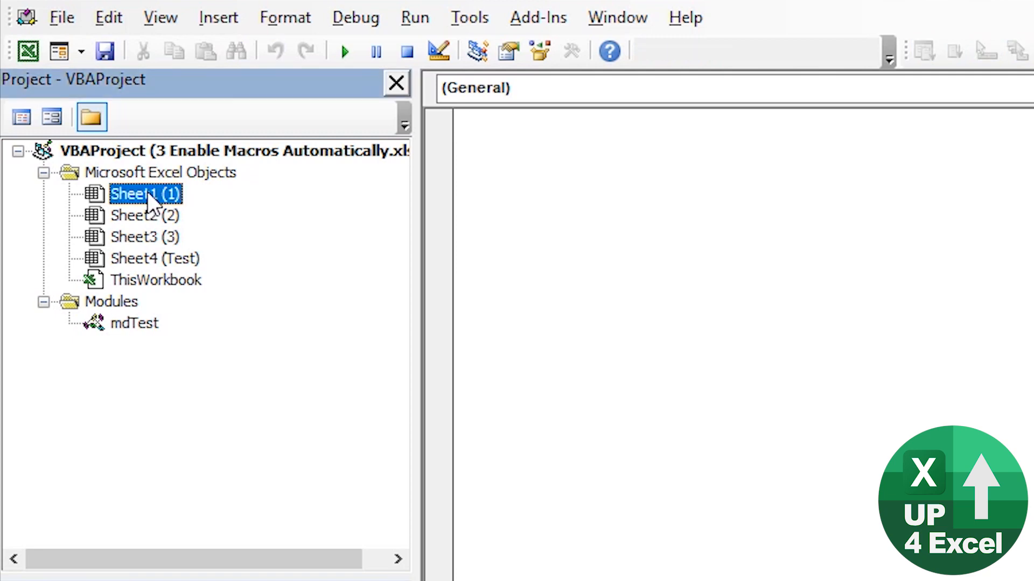
{"action": "double_click", "coordinate": [145, 194]}
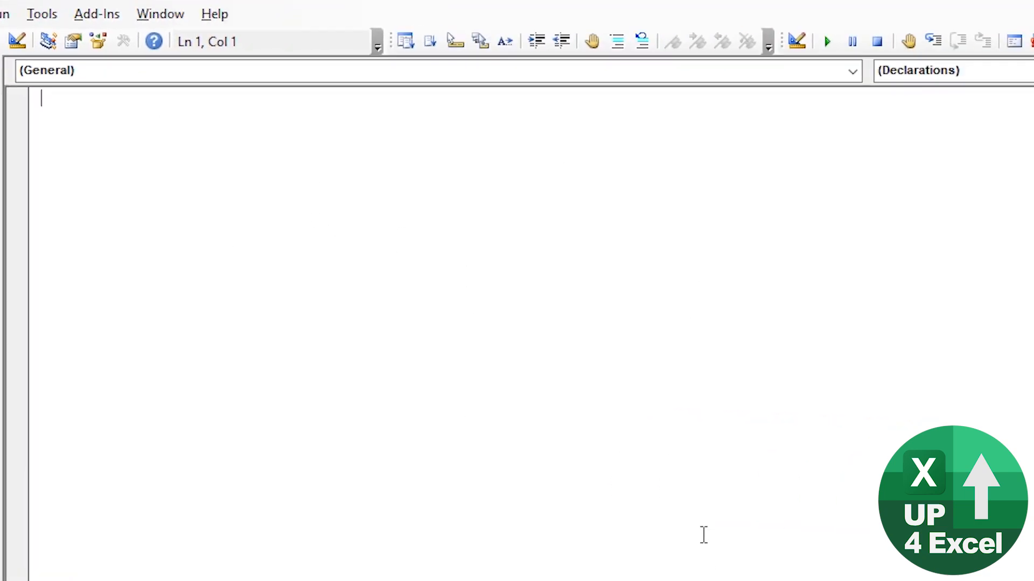
{"action": "mouse_move", "coordinate": [692, 447]}
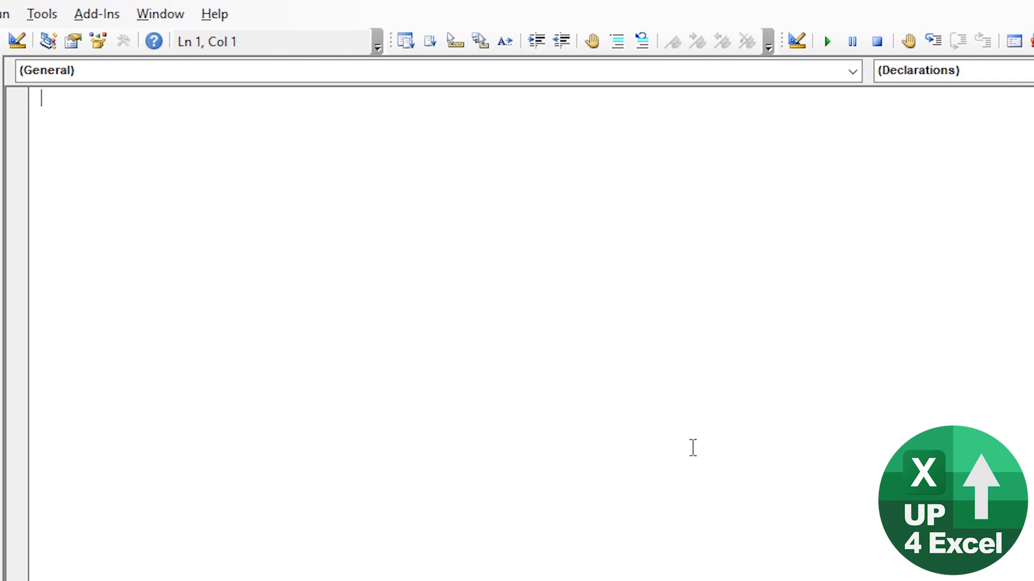
{"action": "mouse_move", "coordinate": [693, 441]}
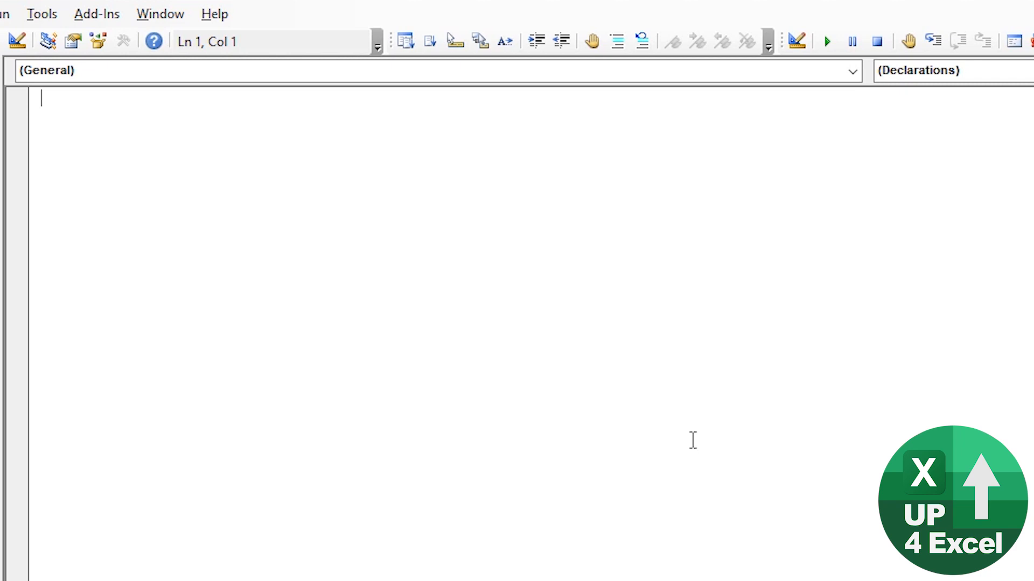
{"action": "mouse_move", "coordinate": [291, 151]}
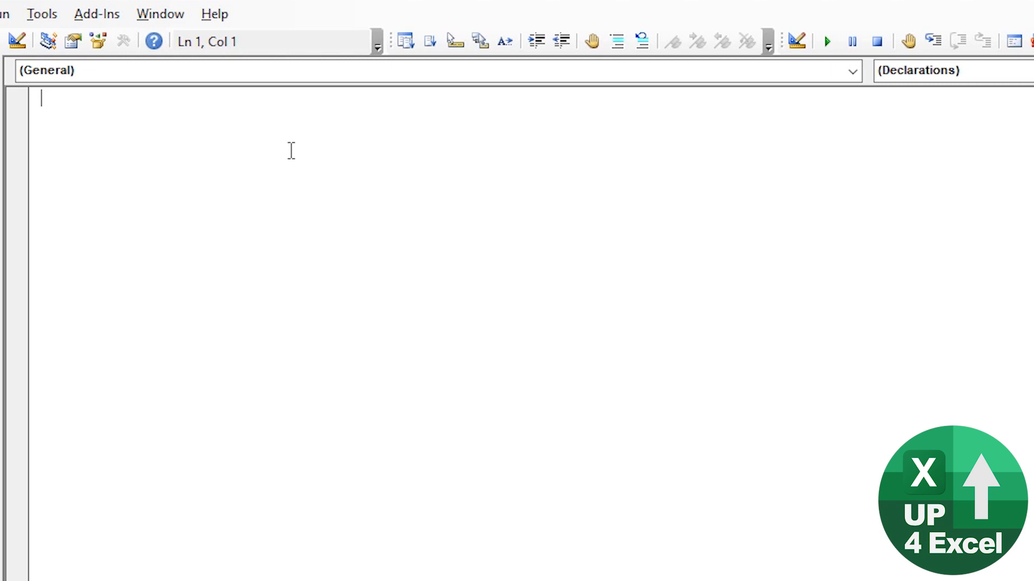
{"action": "mouse_move", "coordinate": [876, 90]}
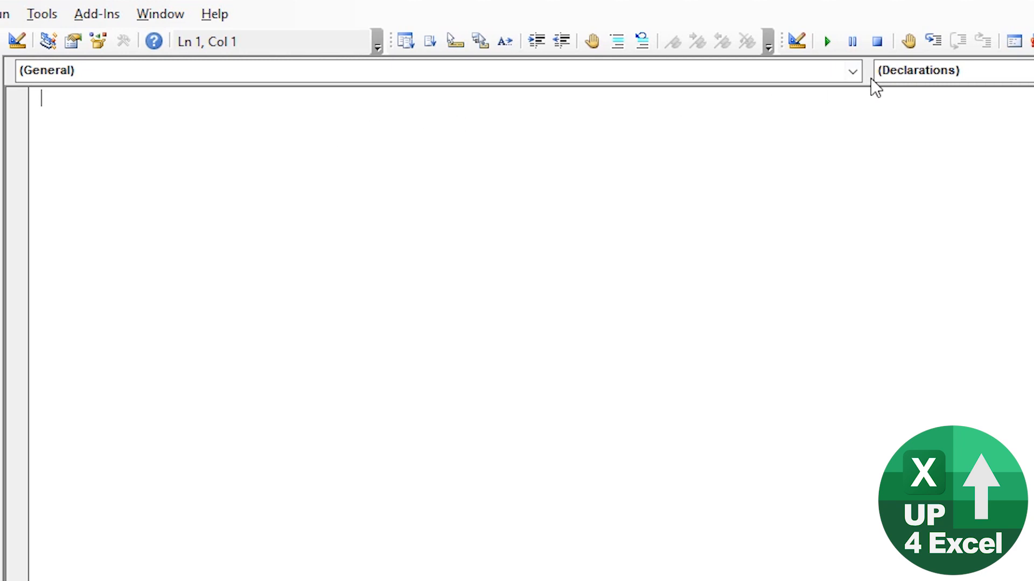
{"action": "left_click", "coordinate": [853, 71]}
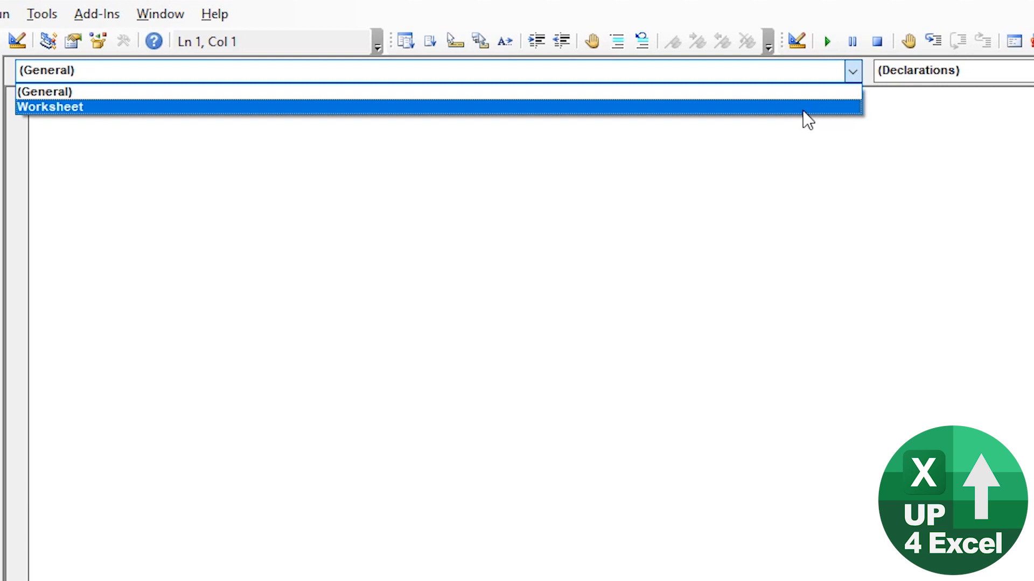
{"action": "left_click", "coordinate": [51, 106]}
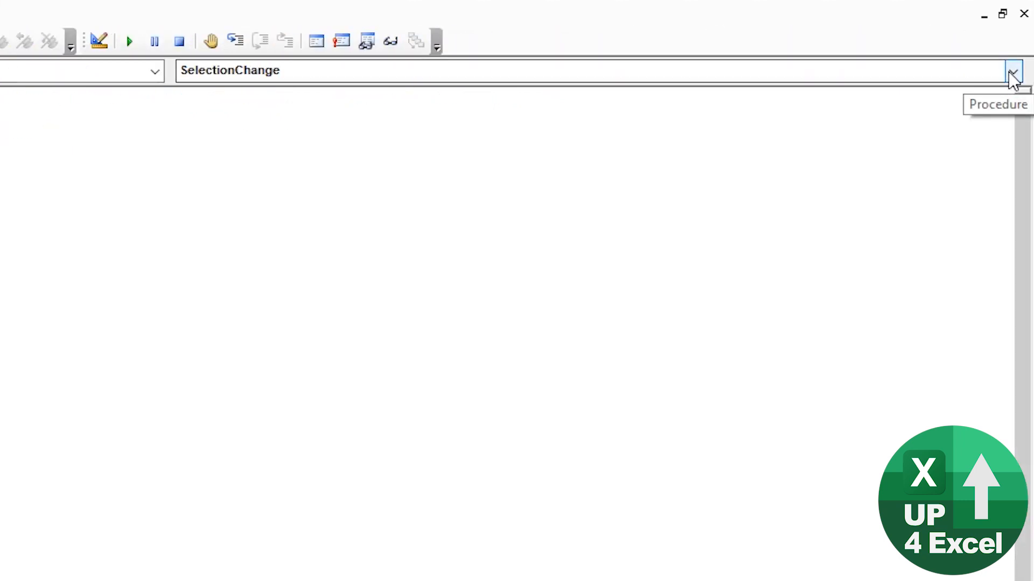
Add empty Worksheet Change and Calculate event procedures from the Procedure list
{"action": "left_click", "coordinate": [1013, 71]}
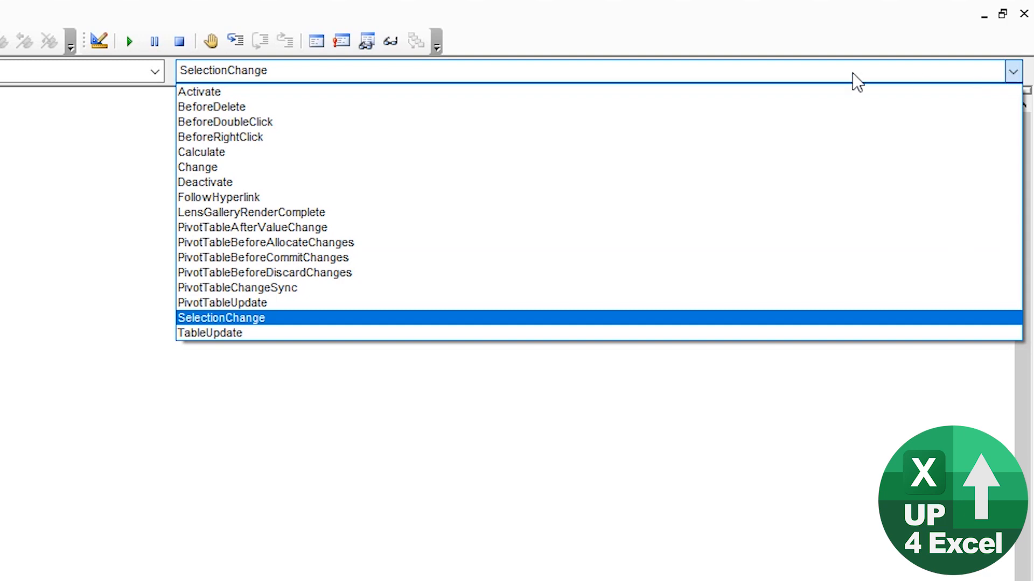
{"action": "mouse_move", "coordinate": [221, 137]}
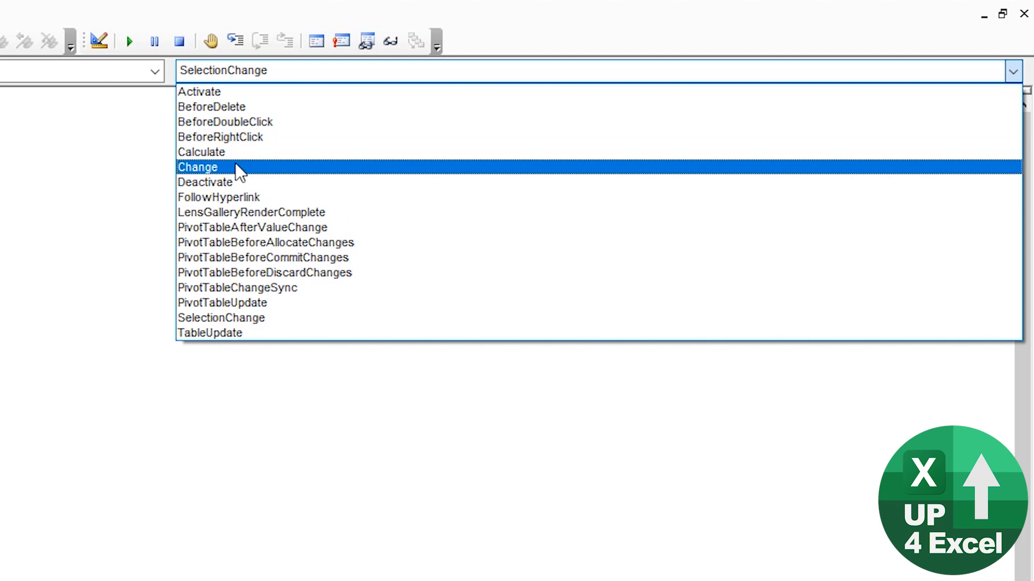
{"action": "left_click", "coordinate": [198, 166]}
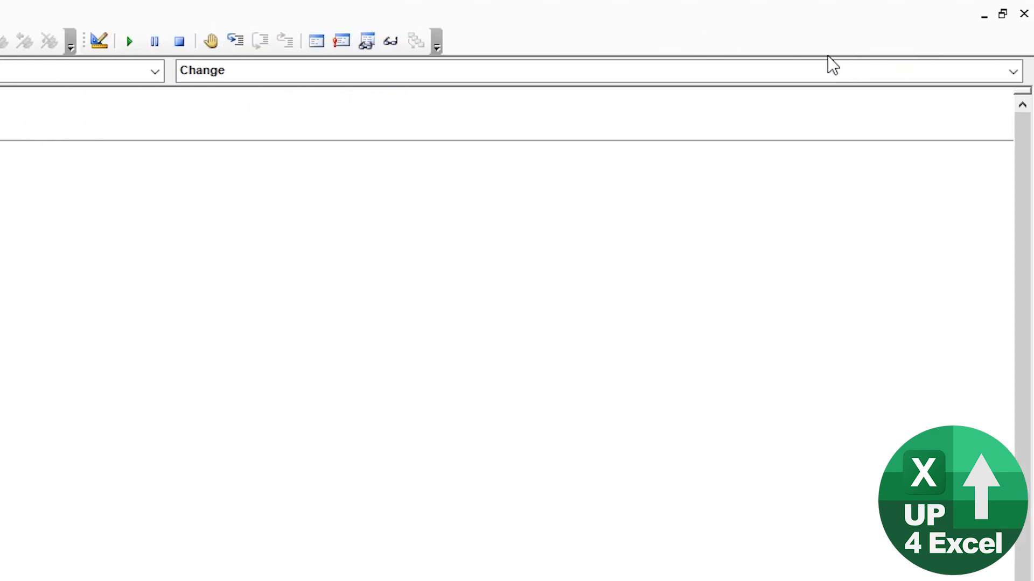
{"action": "left_click", "coordinate": [1012, 71]}
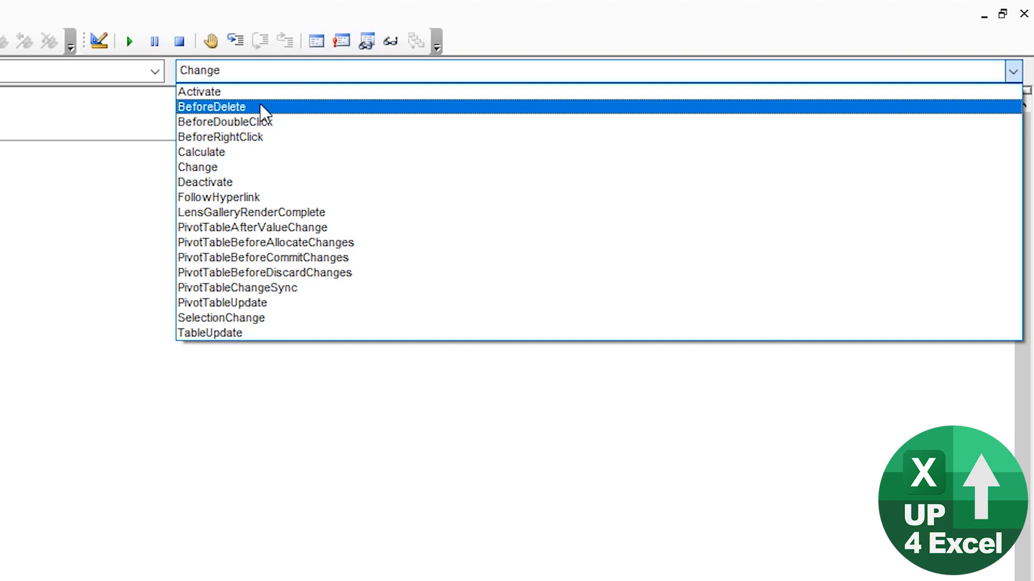
{"action": "left_click", "coordinate": [201, 152]}
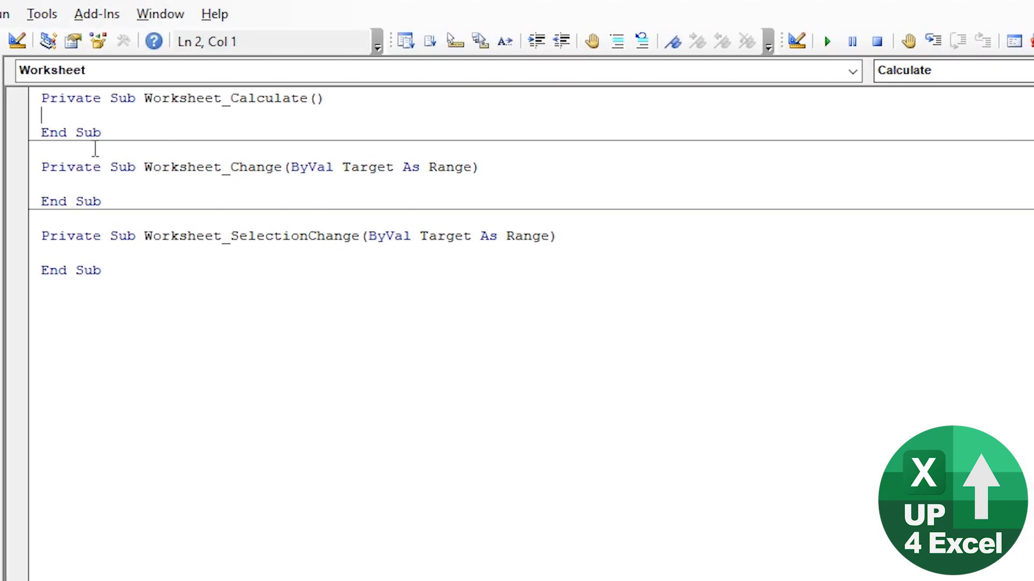
{"action": "mouse_move", "coordinate": [66, 153]}
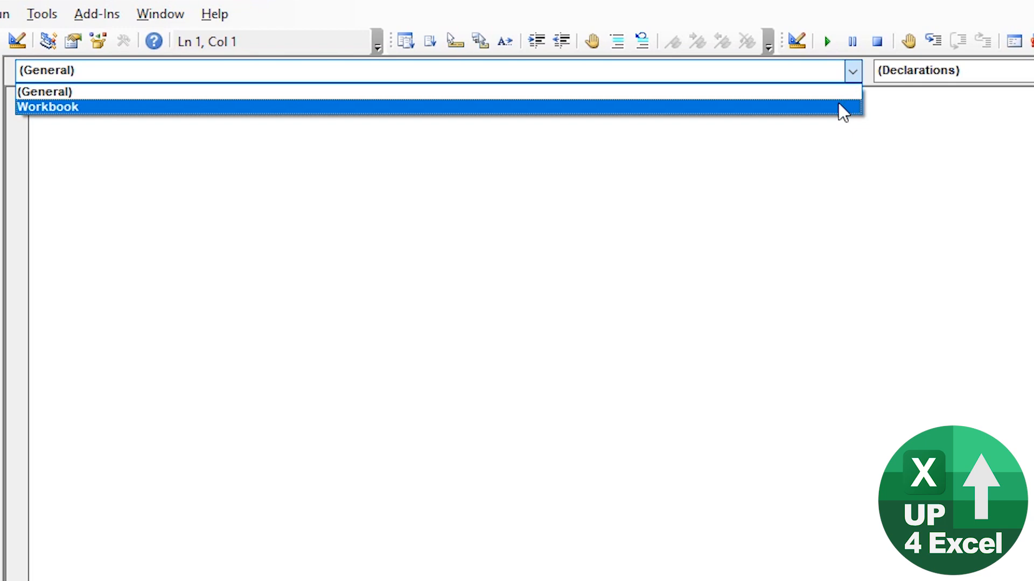
Create the Workbook_Open procedure in ThisWorkbook and paste the greeting message code into it
{"action": "left_click", "coordinate": [48, 107]}
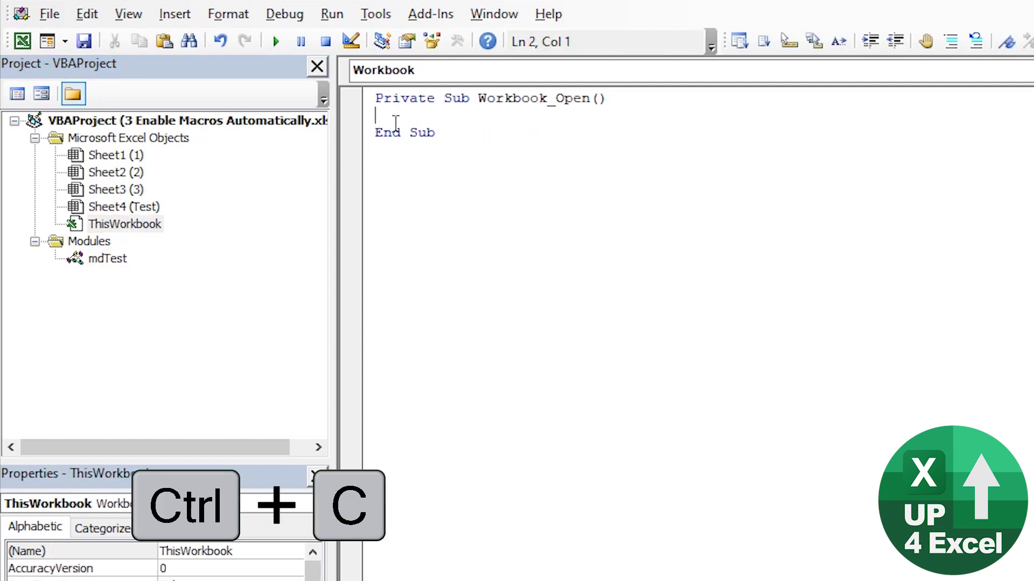
{"action": "key", "text": "ctrl+v"}
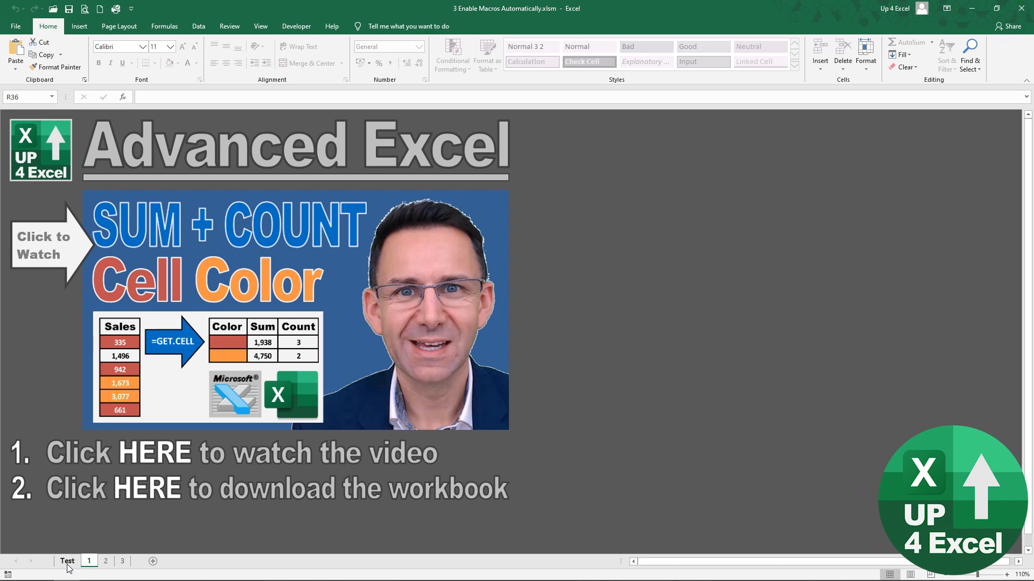
Save the workbook and reopen the .xlsm so the 'Hello, from Up4Excel' box appears on opening
{"action": "left_click", "coordinate": [67, 561]}
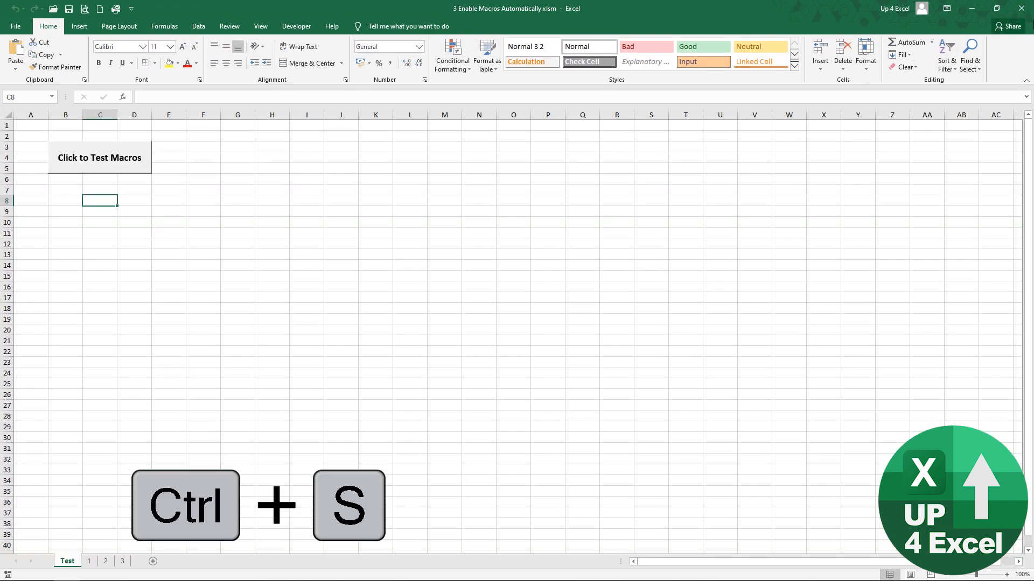
{"action": "key", "text": "ctrl+s"}
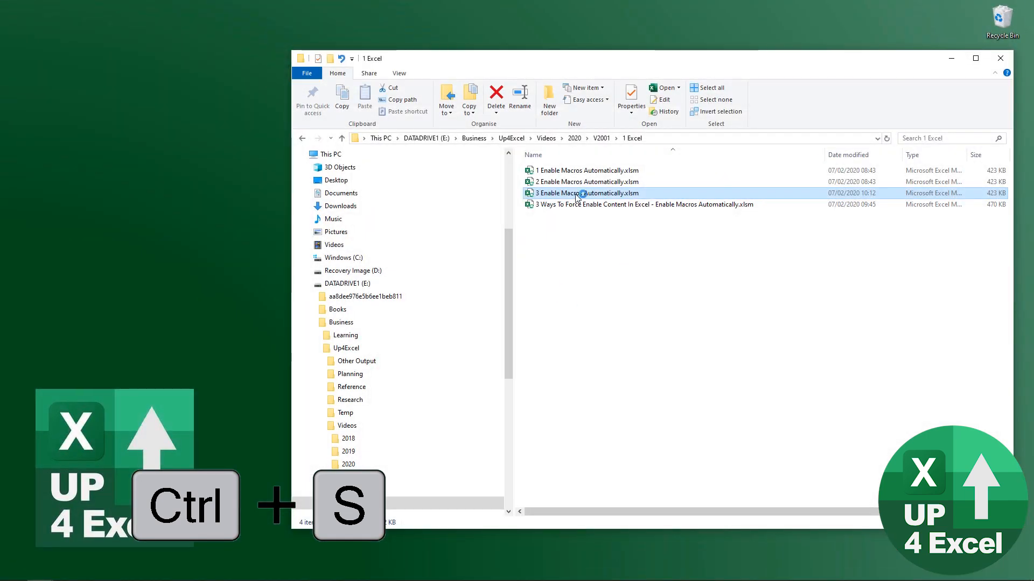
{"action": "double_click", "coordinate": [586, 192]}
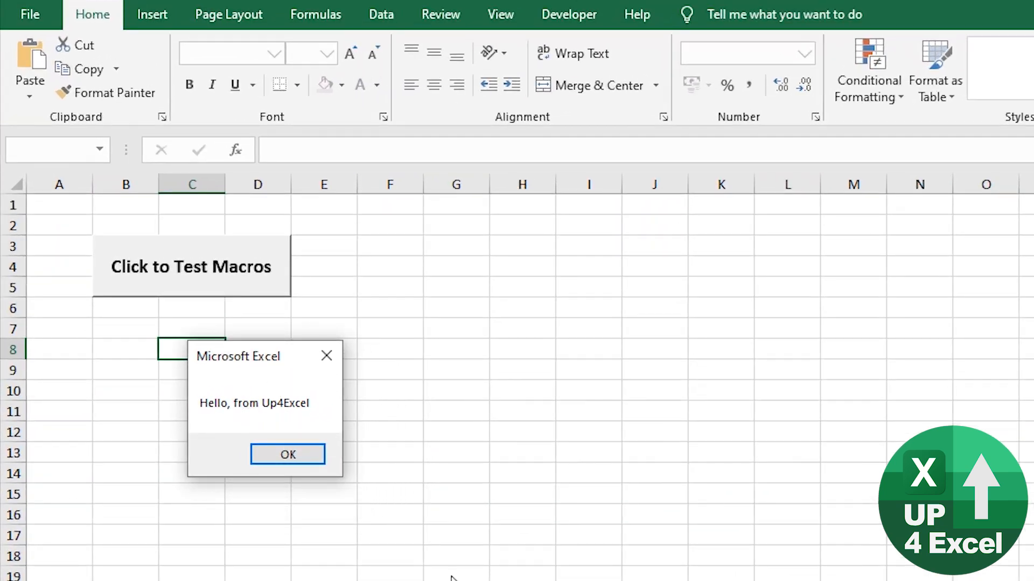
{"action": "mouse_move", "coordinate": [429, 570]}
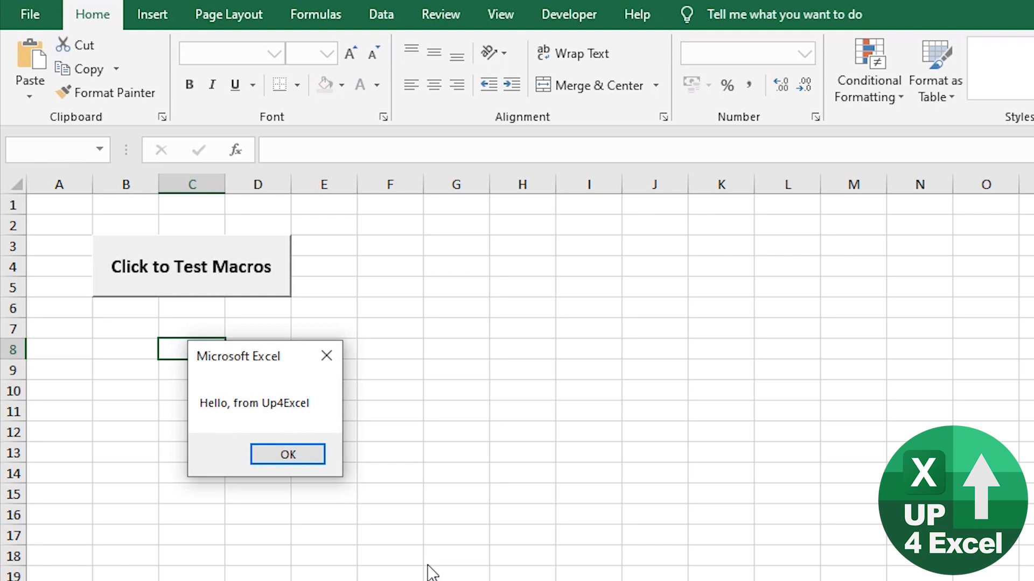
{"action": "mouse_move", "coordinate": [415, 552]}
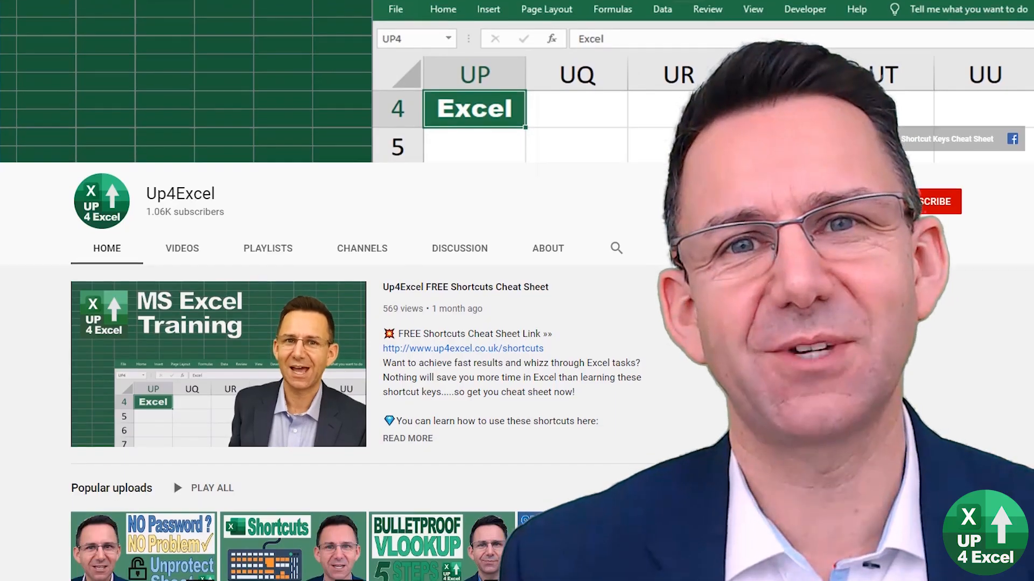
{"action": "scroll", "scroll_direction": "down", "scroll_amount": 3}
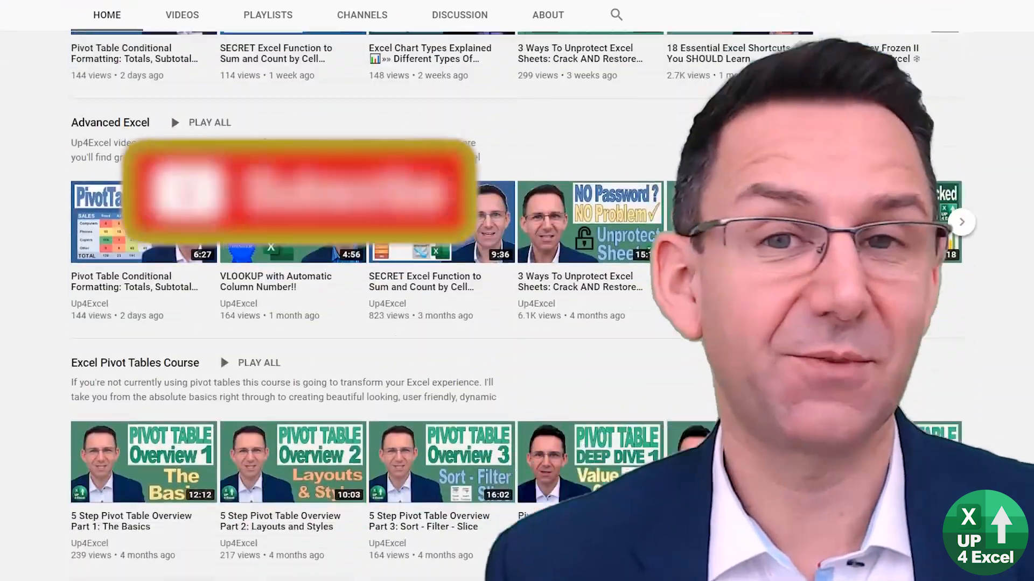
{"action": "left_click", "coordinate": [182, 14]}
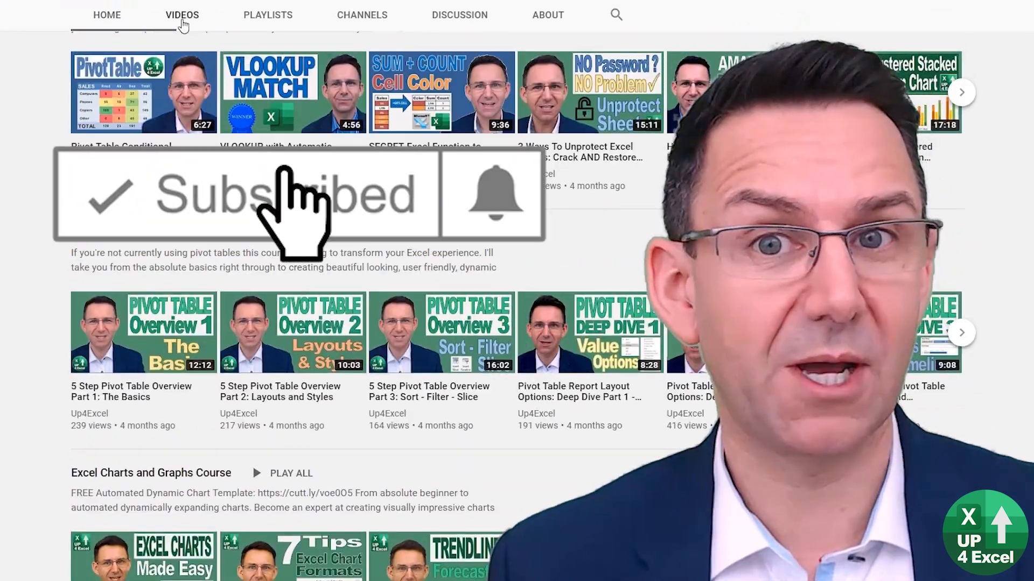
{"action": "scroll", "scroll_direction": "down", "scroll_amount": 3}
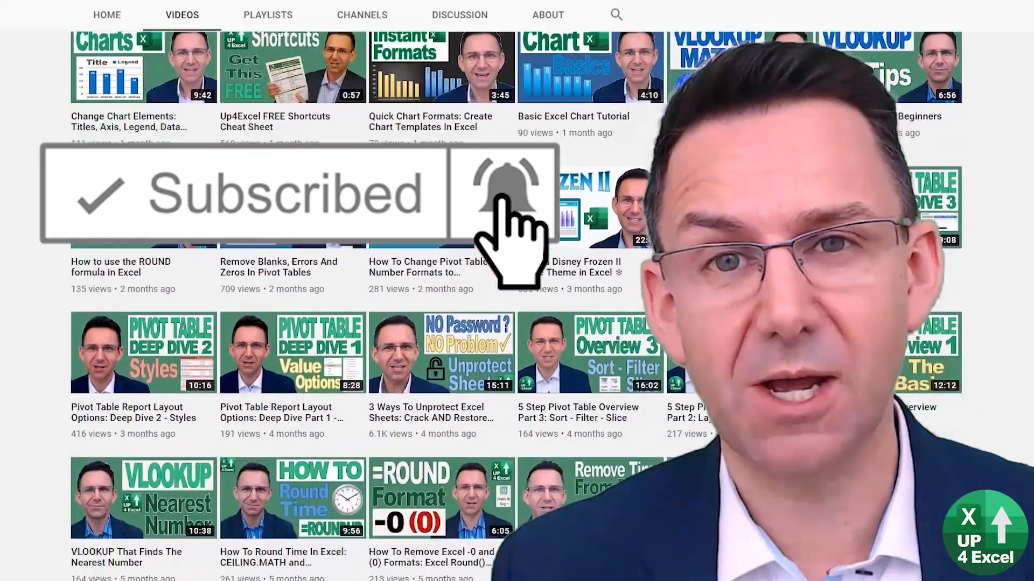